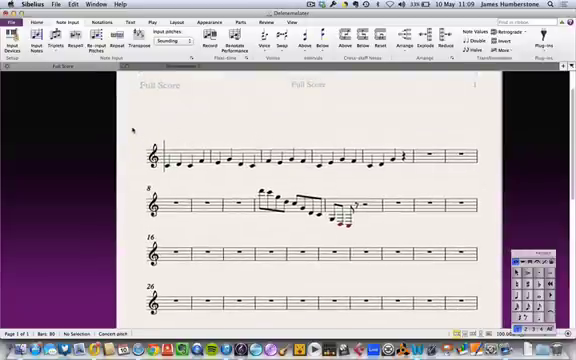
- Select the first system of the Sibelius score to copy it as a graphic
click(180, 155)
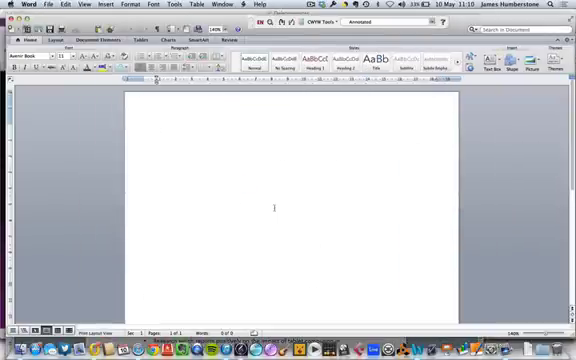
- Add the heading 'Teaching Resource' and select the pasted music picture beneath it
text(Teaching R)
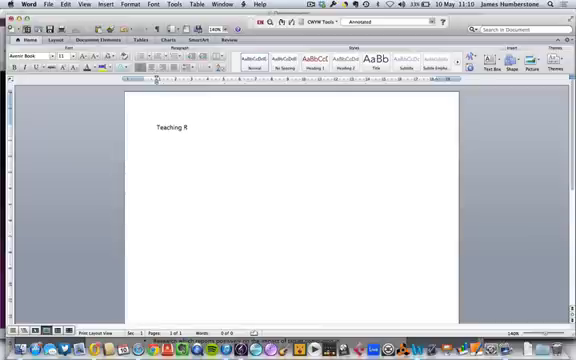
text(esource)
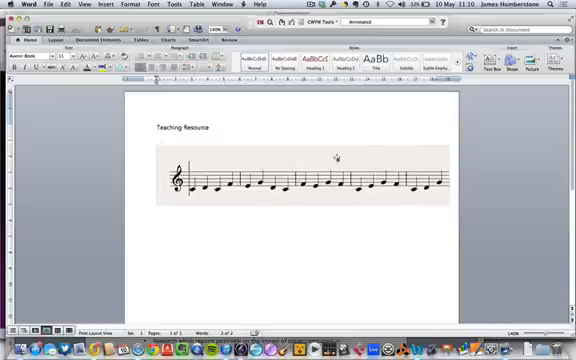
mouse_move(245, 192)
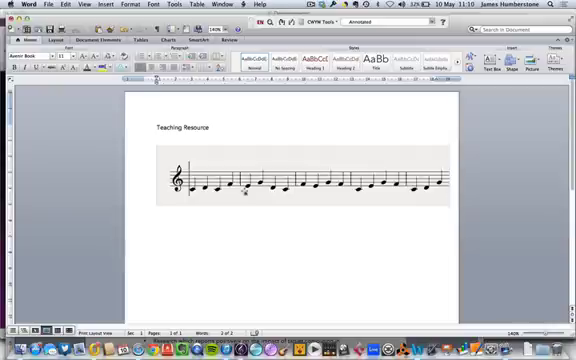
click(300, 185)
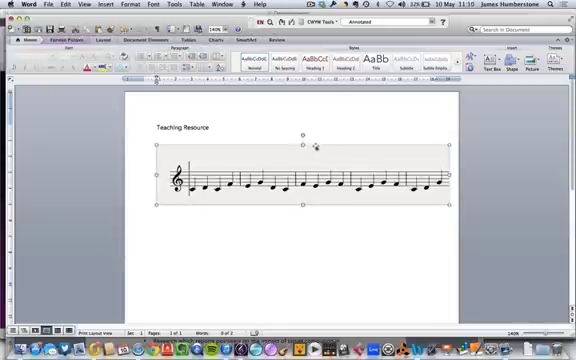
- Switch back to Sibelius 7 to re-copy the first system without the grey background
key(cmd+tab)
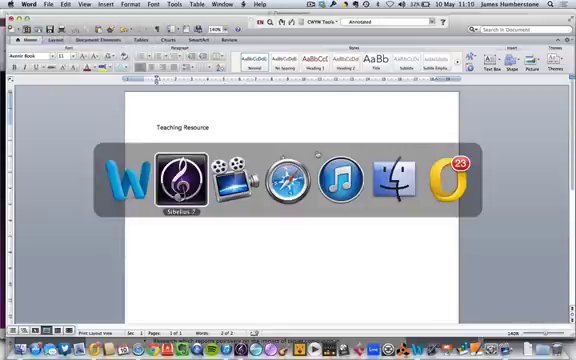
click(179, 178)
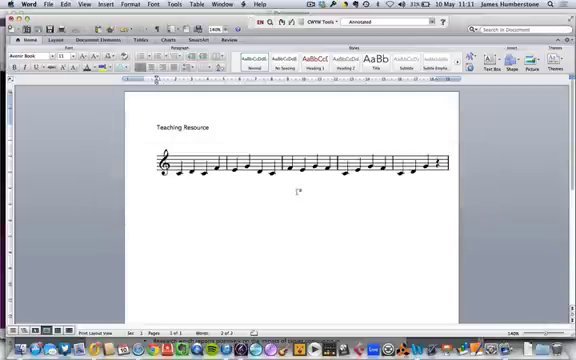
- Leave the Word page and bring up Sibelius's graphics export options
click(300, 165)
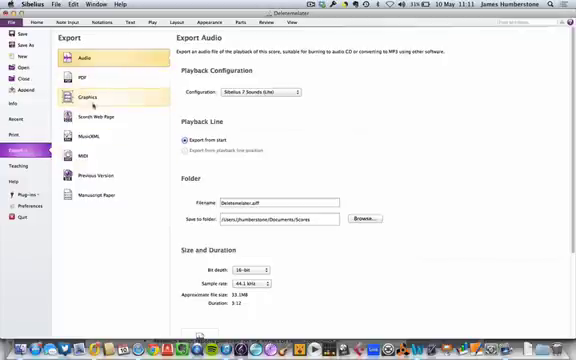
click(87, 99)
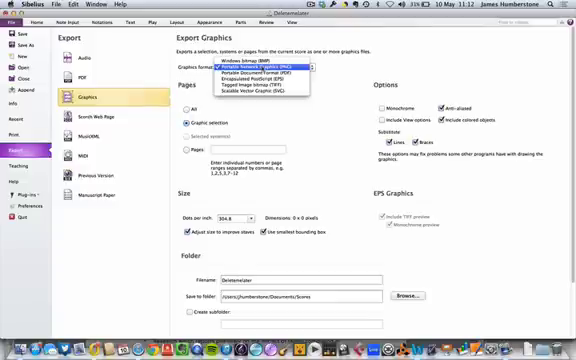
- Choose Portable Network Graphics (PNG) as the export format
click(265, 69)
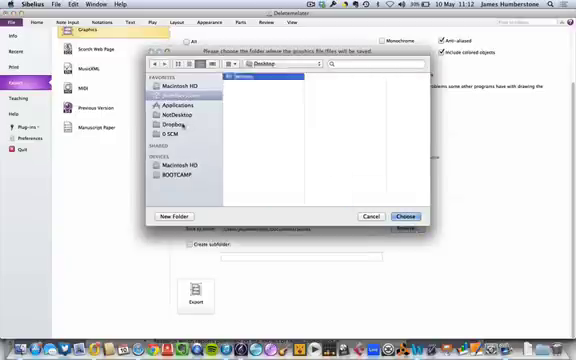
- Confirm Desktop as the export folder, then hide iTunes to reveal the desktop
click(407, 216)
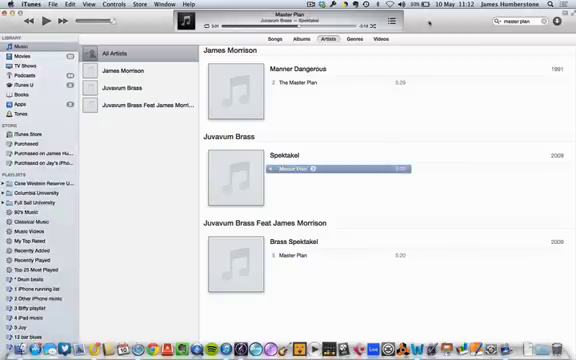
click(22, 6)
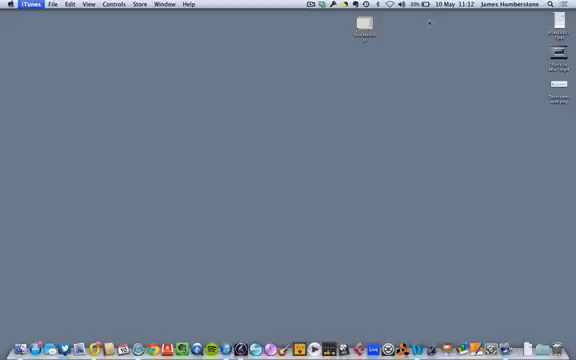